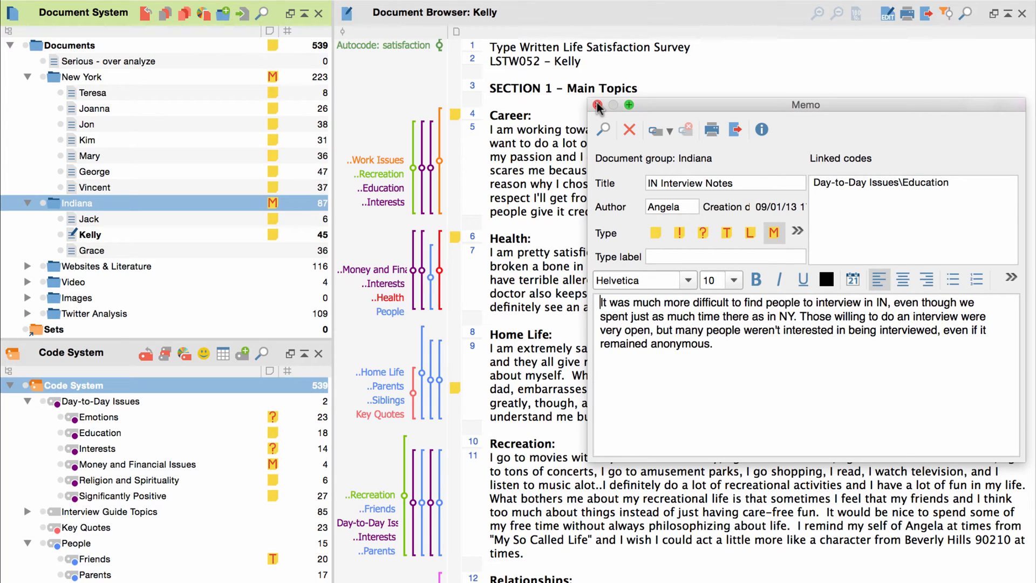
Step: Close the Indiana memo and give Grace's document a memo reading 'Information about this document'
left_click(596, 105)
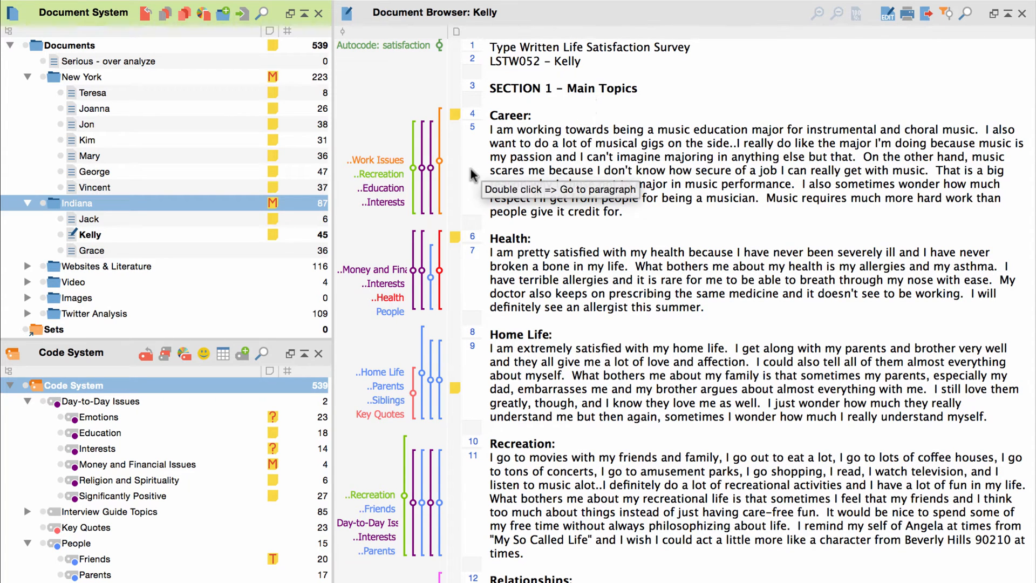
right_click(90, 250)
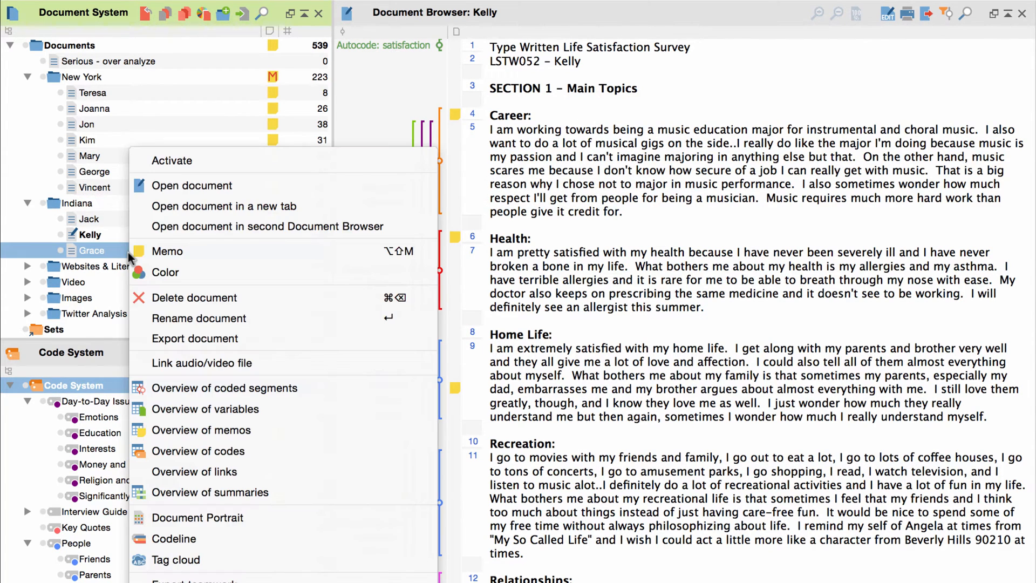
mouse_move(168, 250)
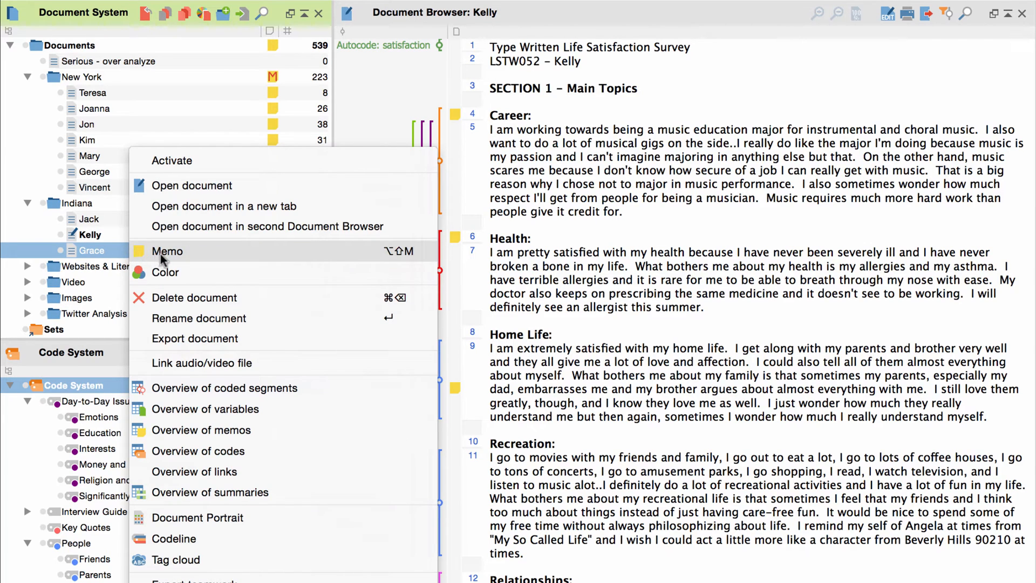
left_click(167, 250)
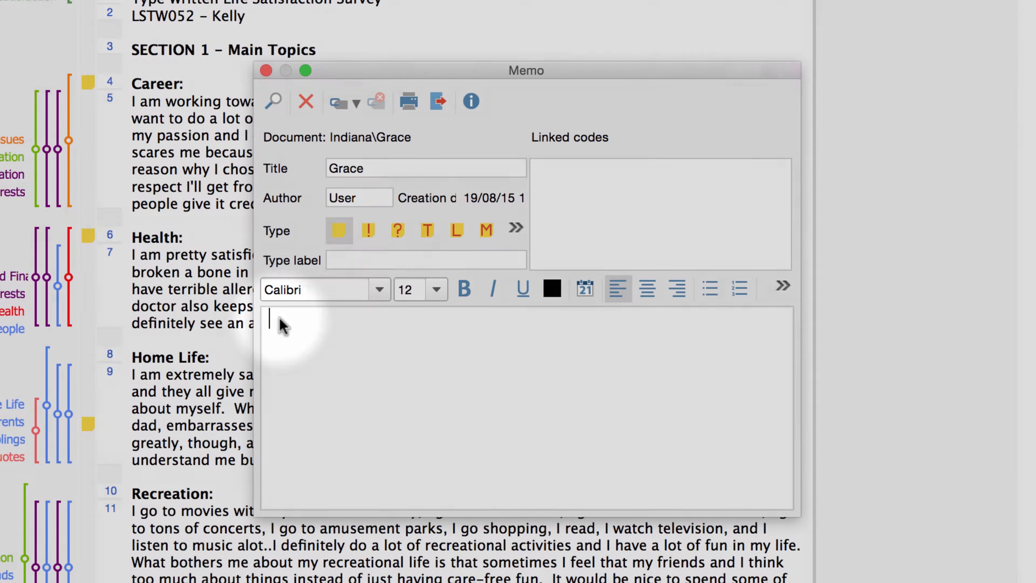
type("Information a")
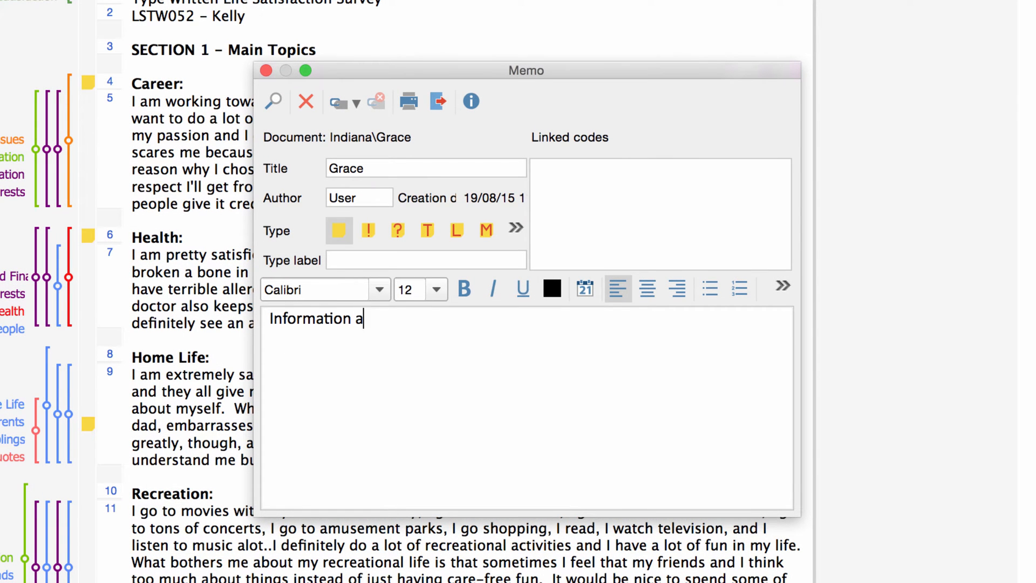
type("bout this document")
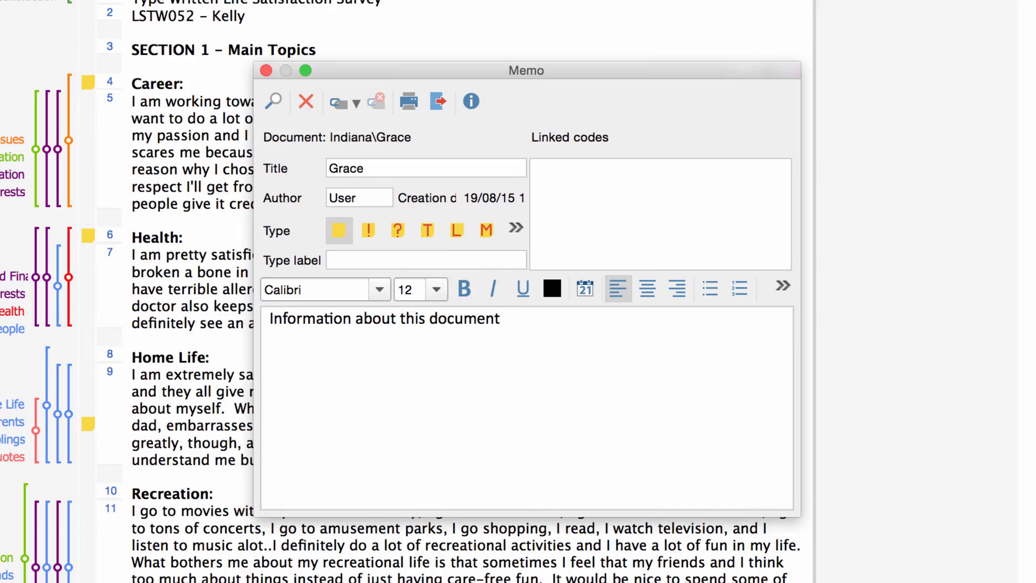
left_click(266, 70)
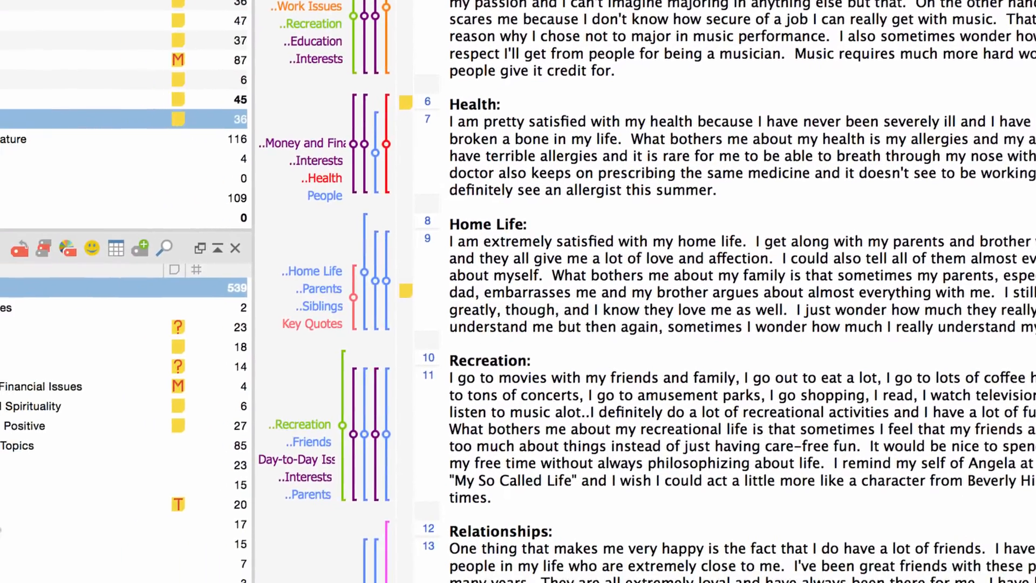
Step: Write 'Information about this code' as the memo on the People\Parents code
right_click(115, 456)
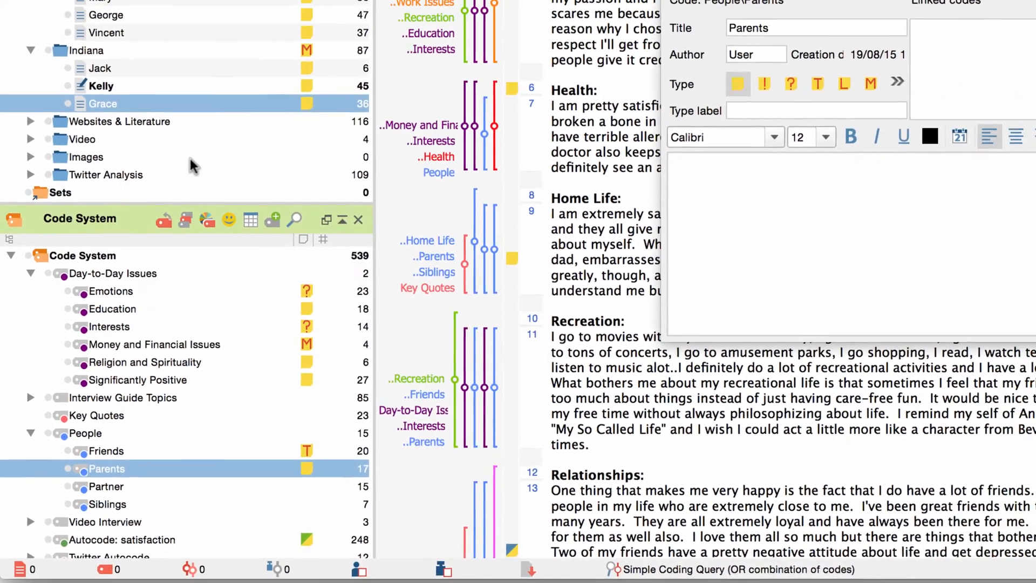
type("Information about th")
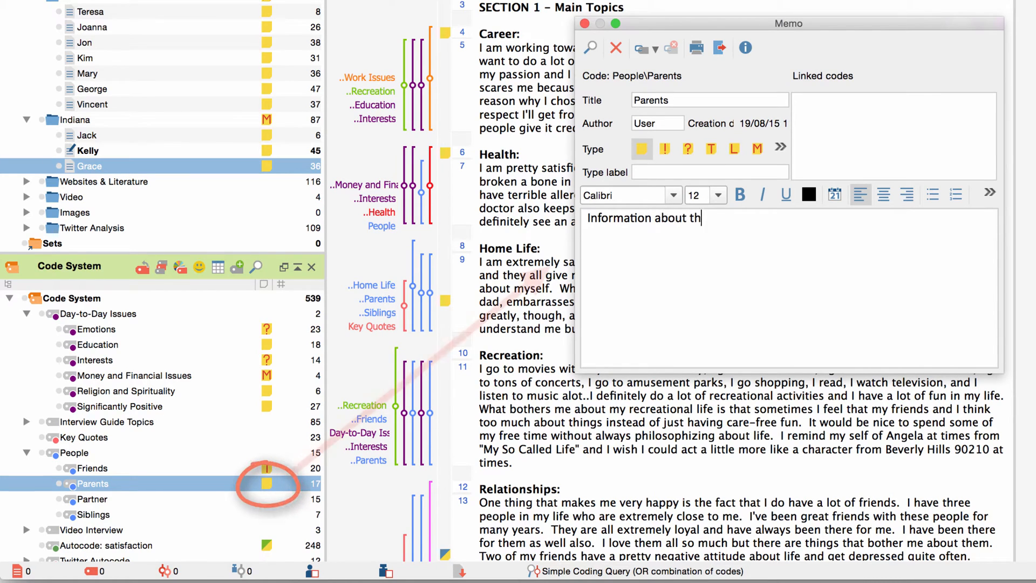
type("is code")
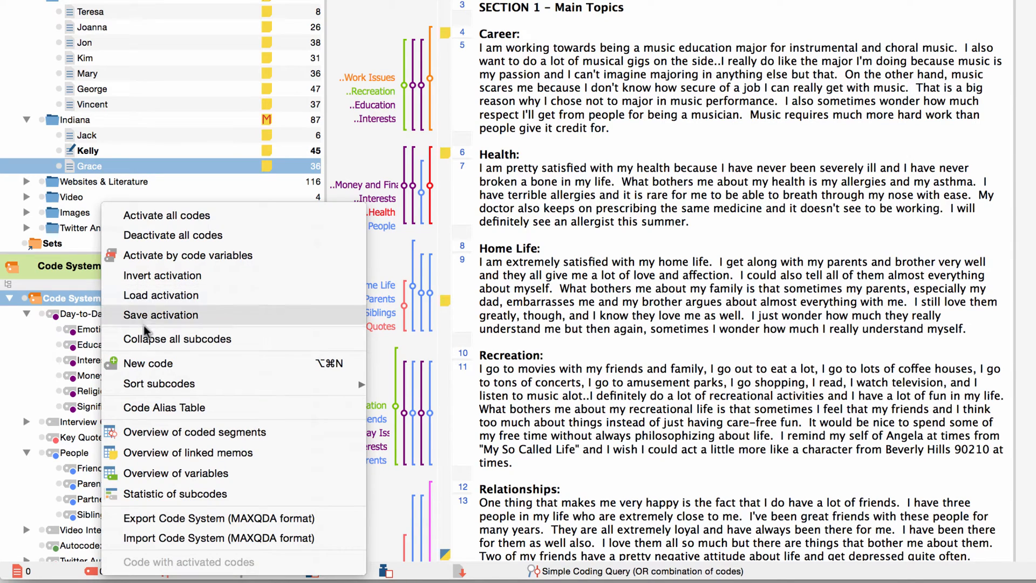
Step: Create top-level code 'Happiness' with a memo beginning 'Inform', and confirm
left_click(148, 362)
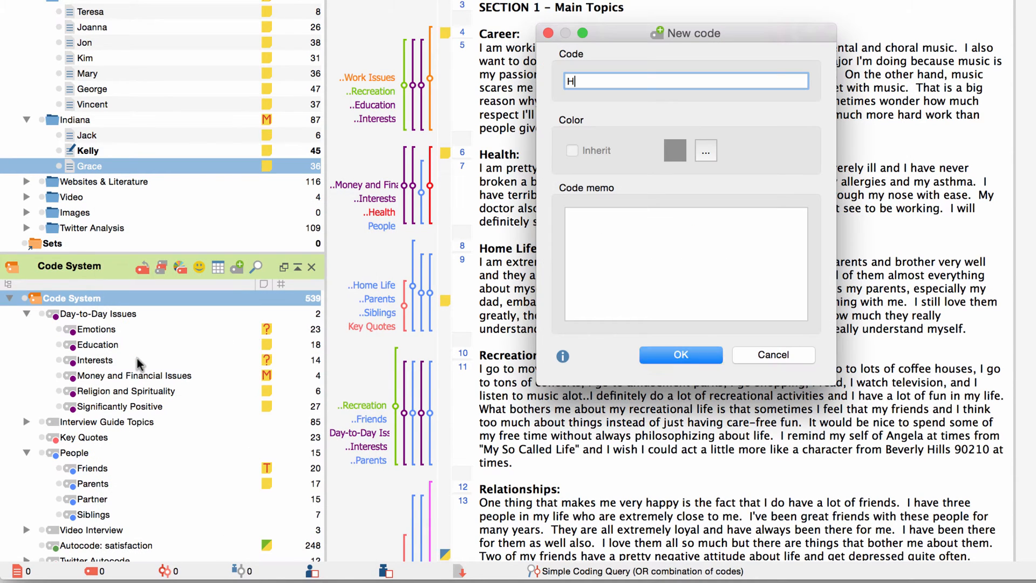
type("appiness")
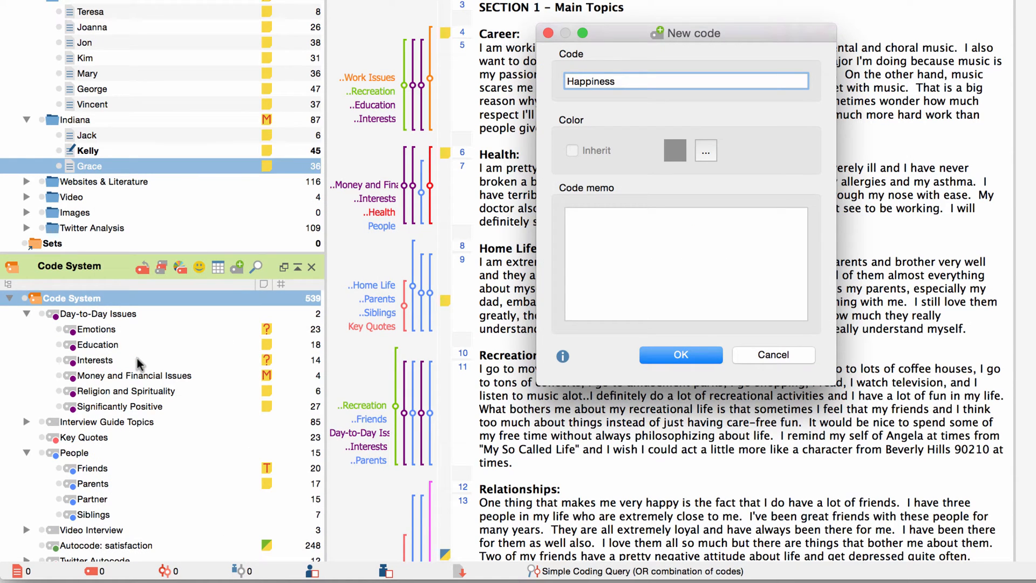
type("Inform")
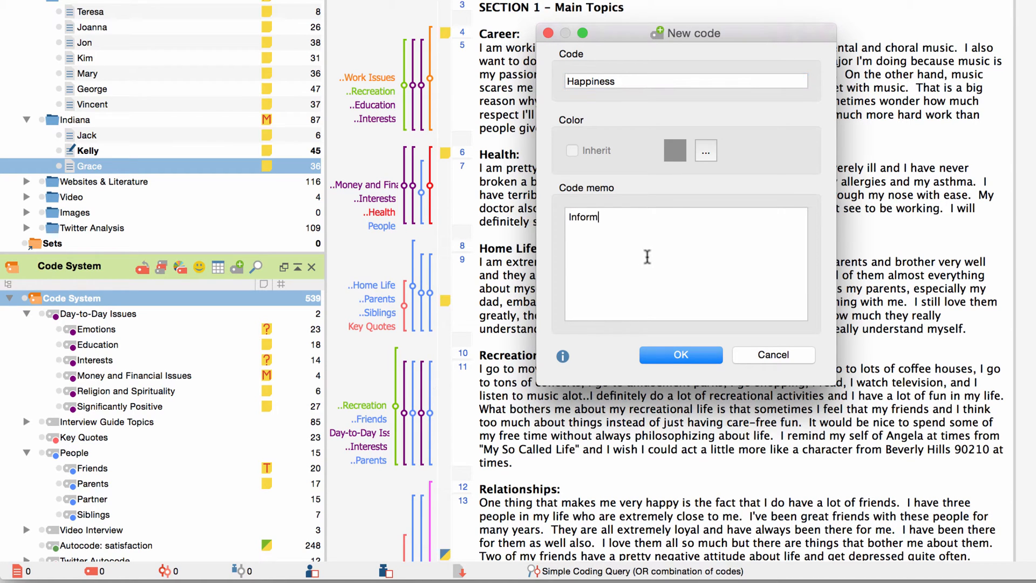
left_click(680, 355)
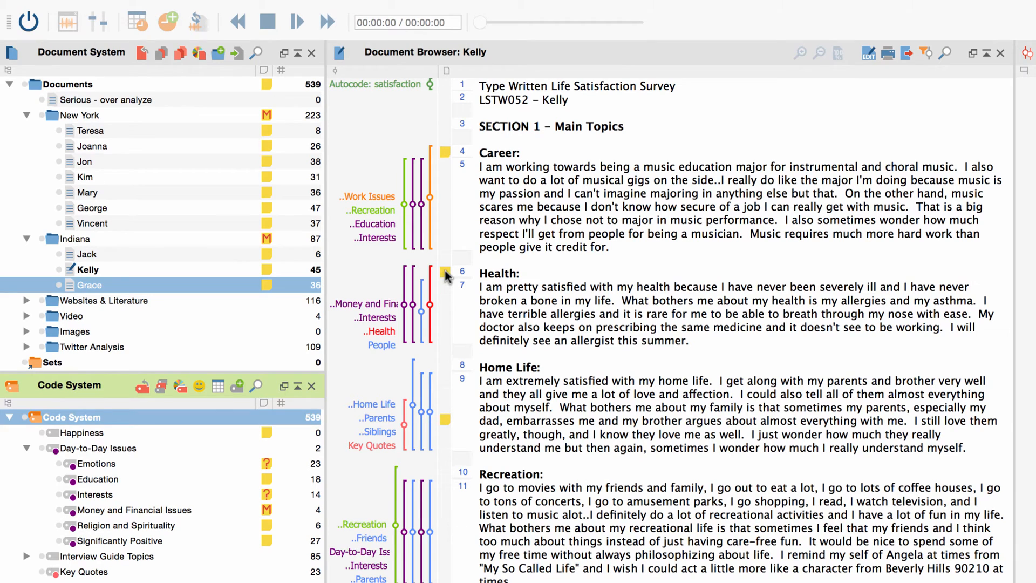
mouse_move(526, 509)
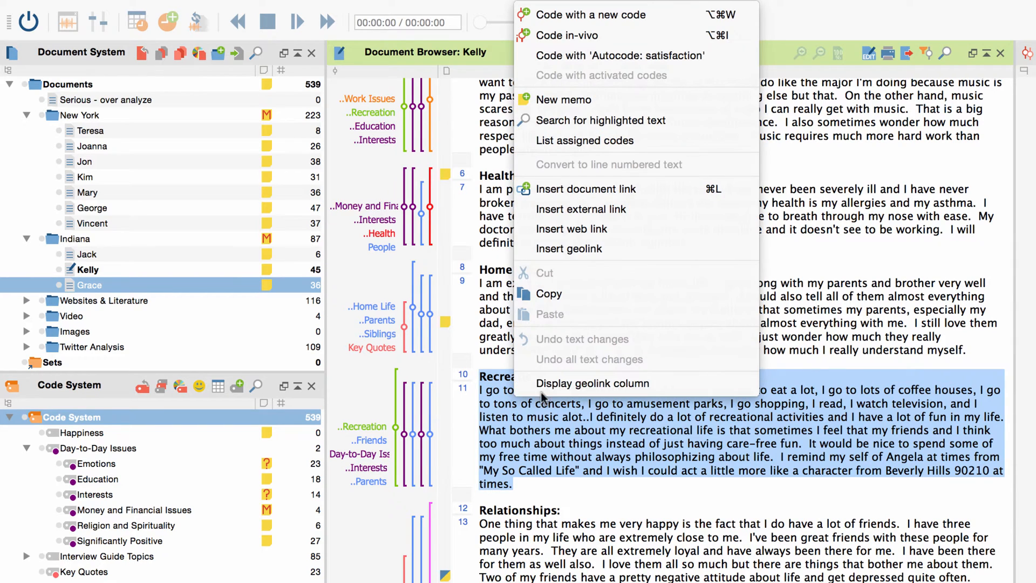
Step: Attach an in-document memo 'Information about this segment' to Kelly's Recreation passage
left_click(564, 99)
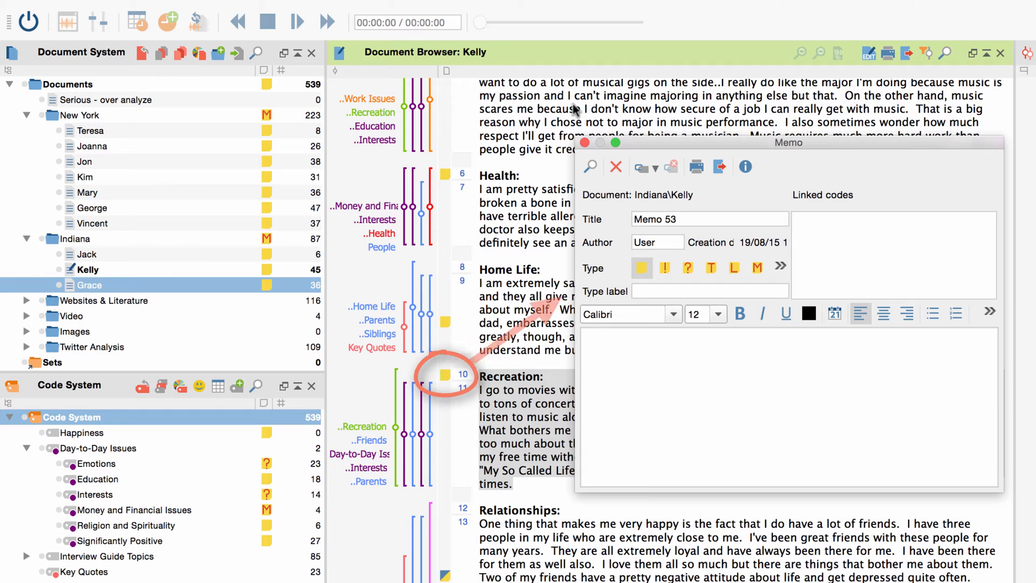
type("Information about this s")
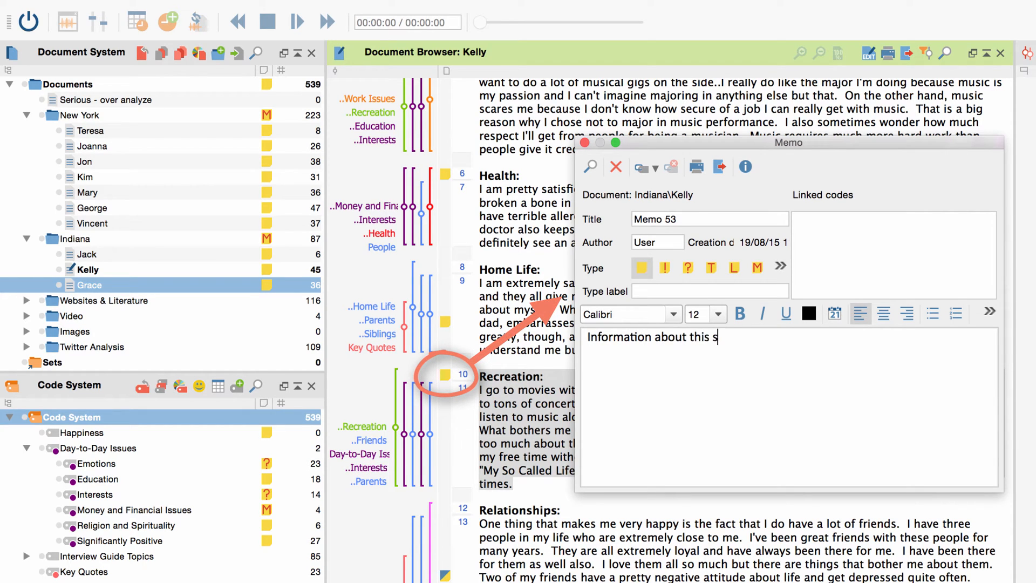
type("egment")
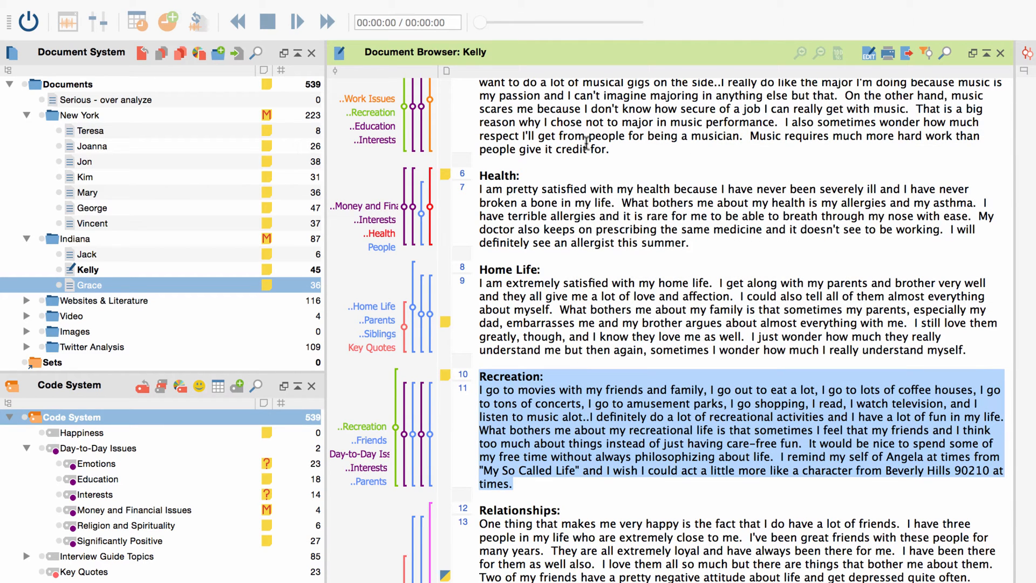
mouse_move(63, 281)
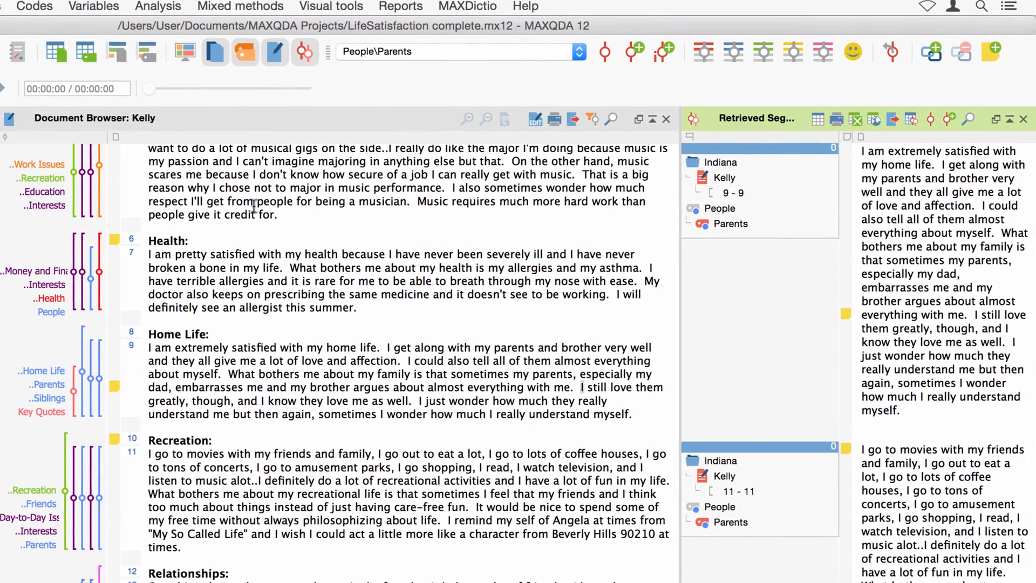
Step: Retrieve Kelly's two Parents-coded passages at paragraphs 9 and 11
left_click(157, 8)
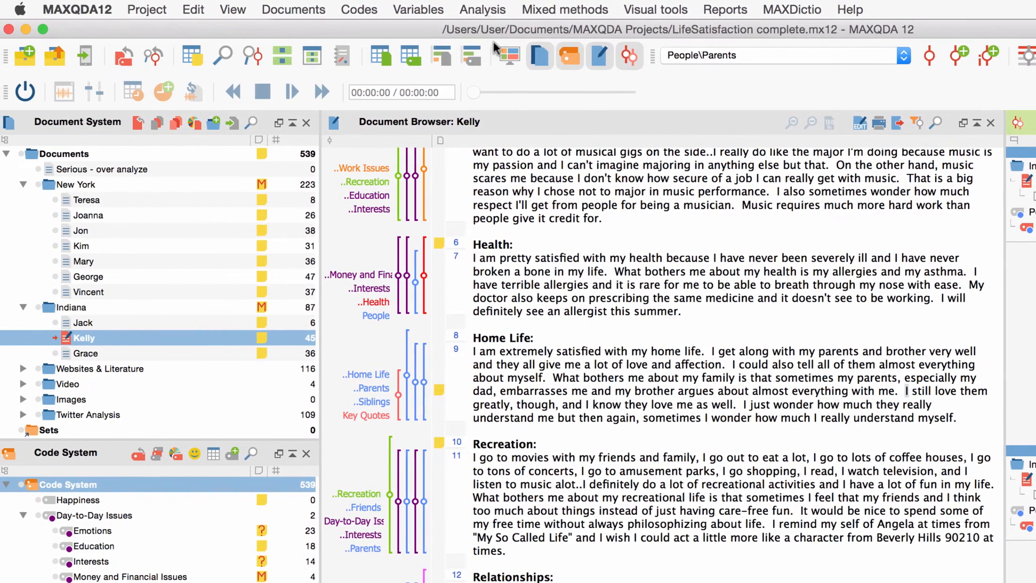
Step: Choose Overview of Memos from the Analysis menu
left_click(483, 10)
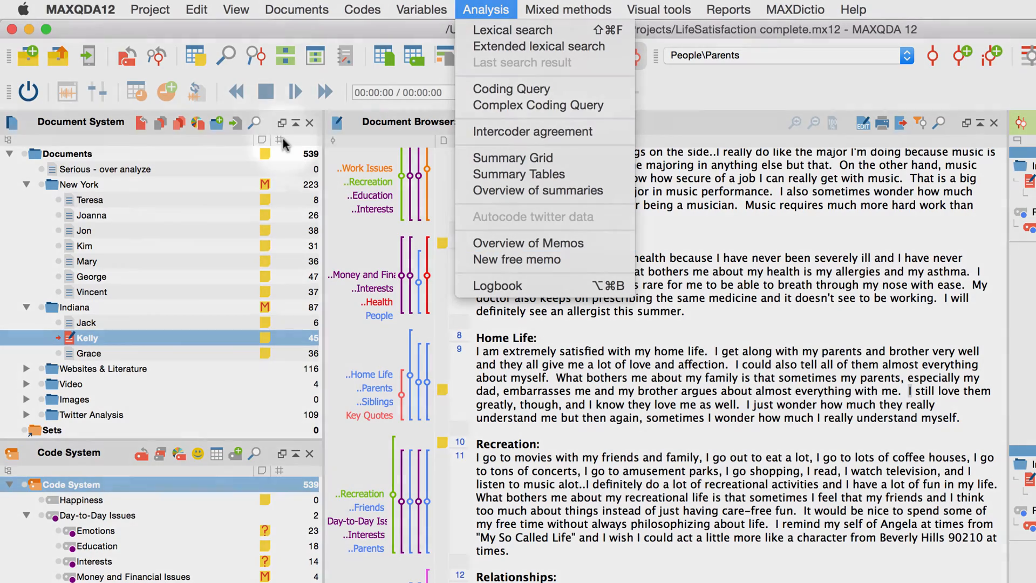
left_click(528, 242)
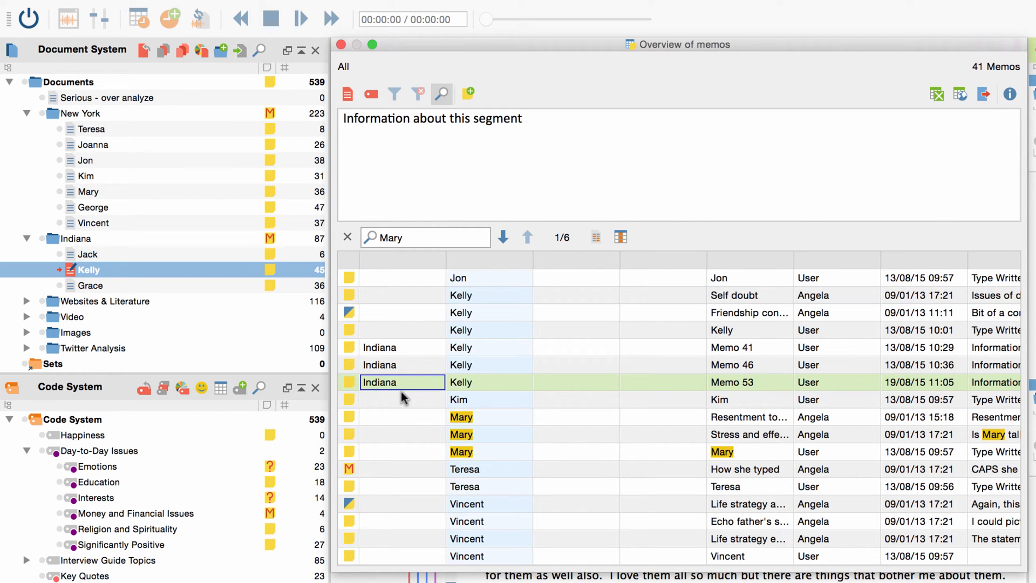
mouse_move(409, 52)
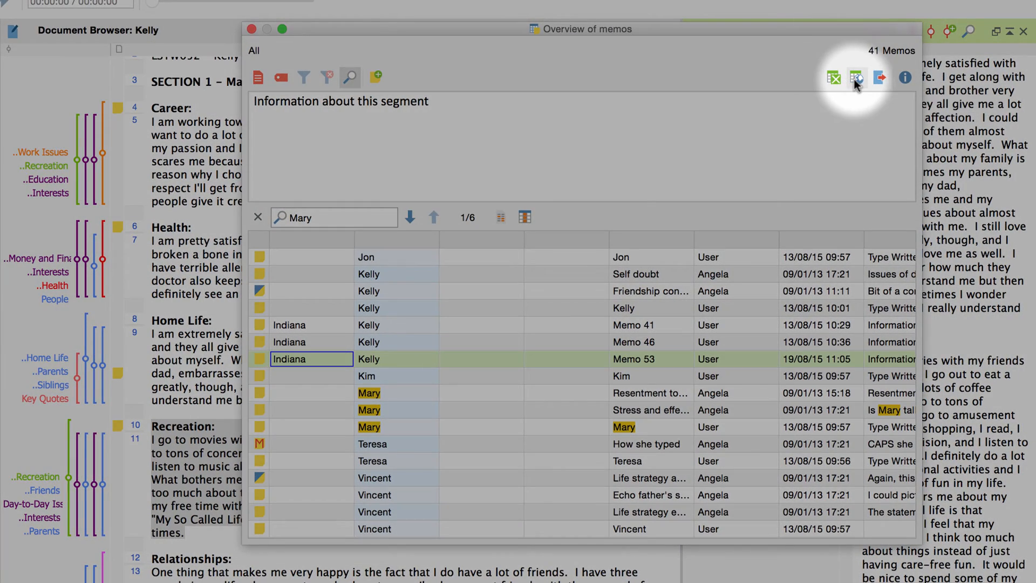
mouse_move(880, 78)
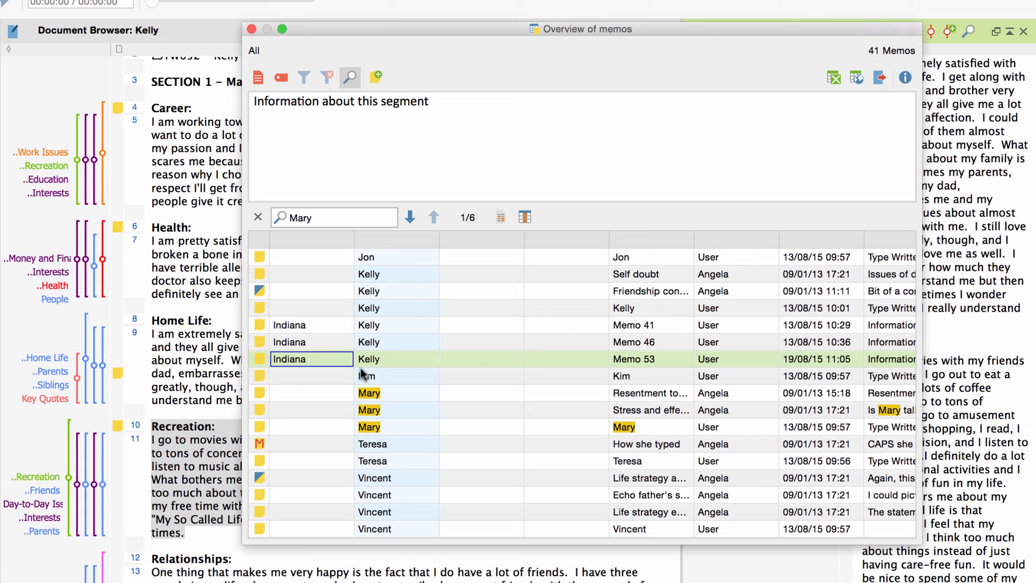
Step: Convert Mary's resentment memo in the memo overview into a document
left_click(369, 392)
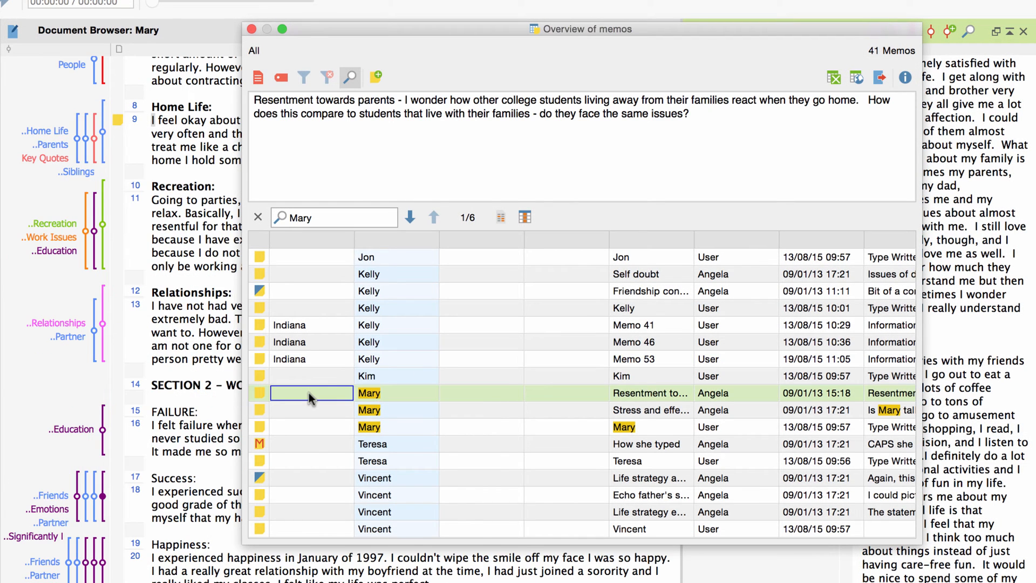
right_click(312, 393)
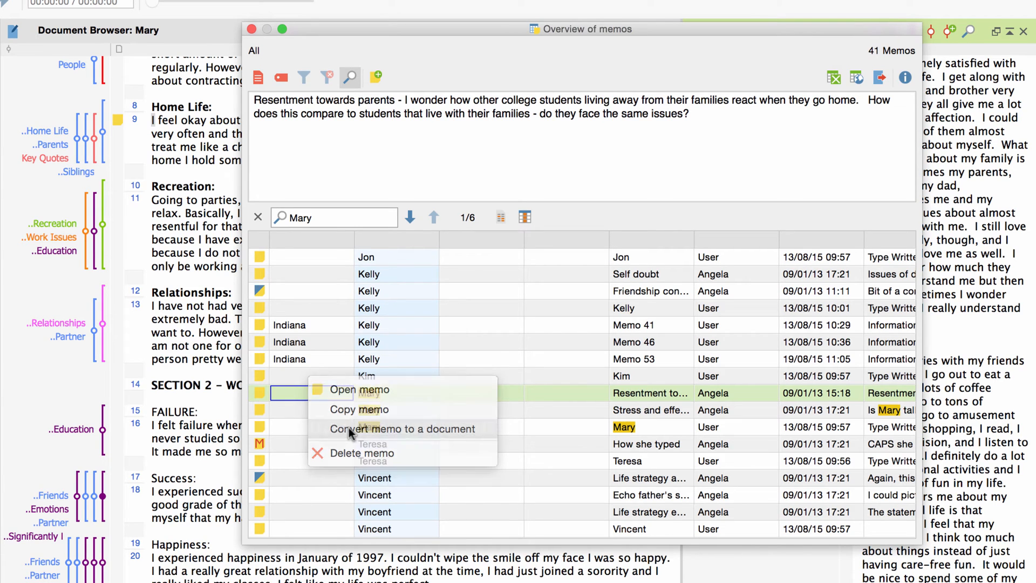
left_click(402, 428)
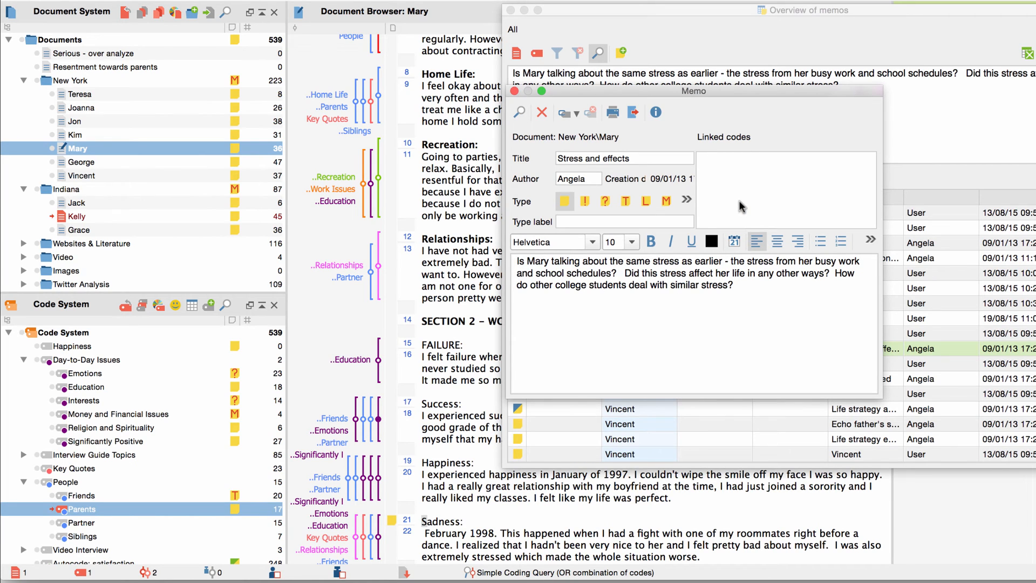
mouse_move(753, 173)
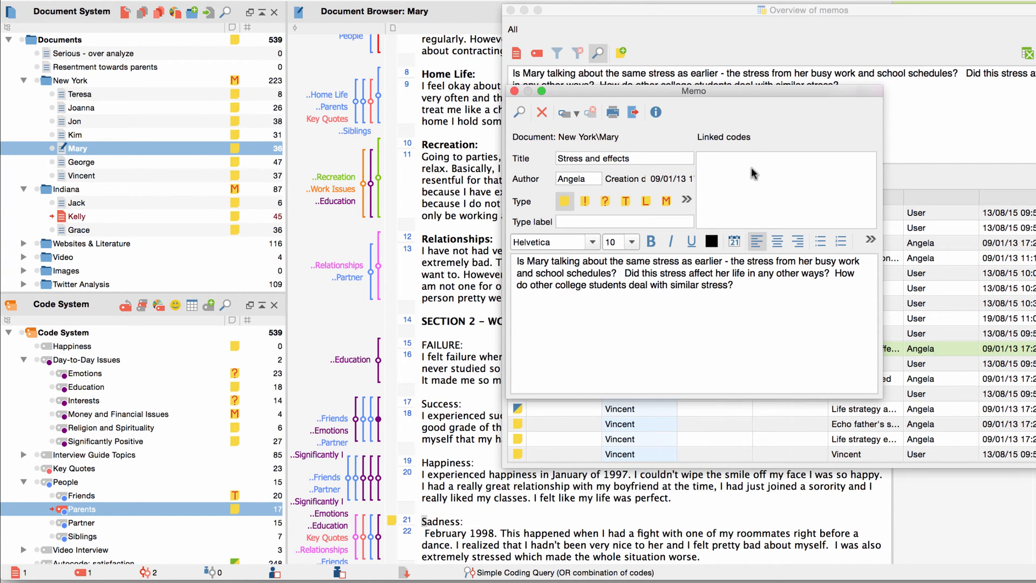
mouse_move(211, 361)
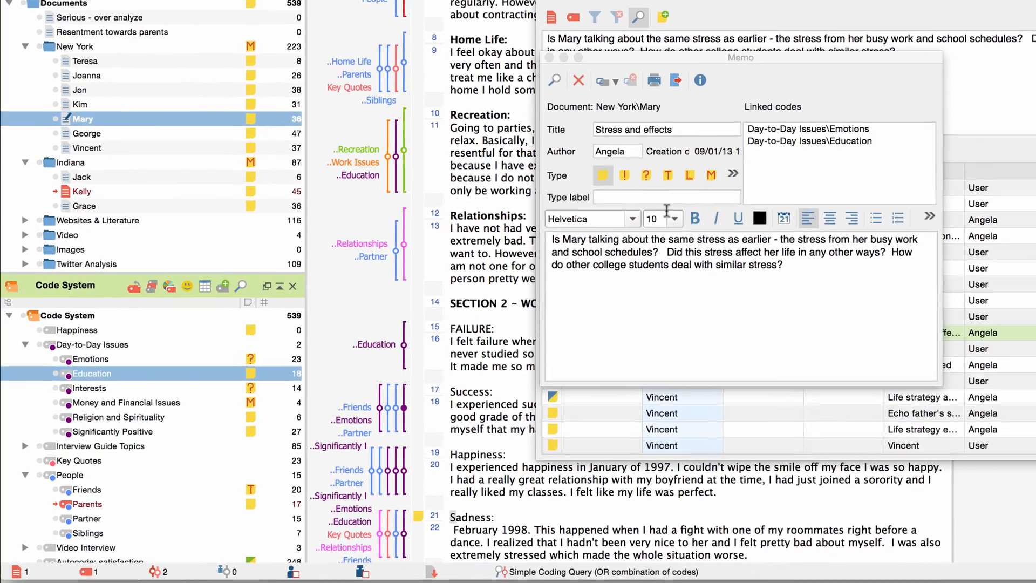
Step: Link the Emotions and Education codes to Mary's 'Stress and effects' memo
right_click(95, 373)
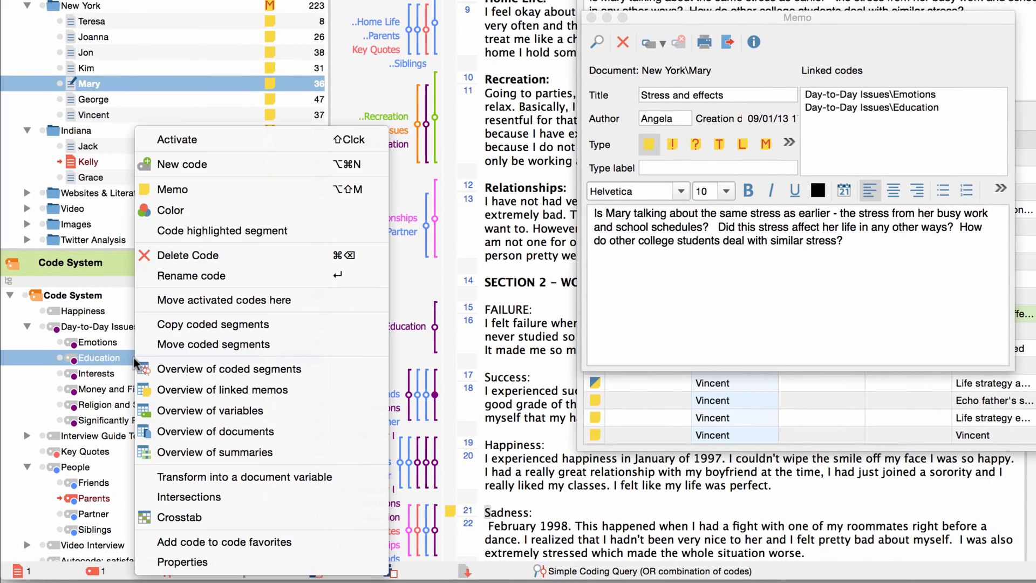